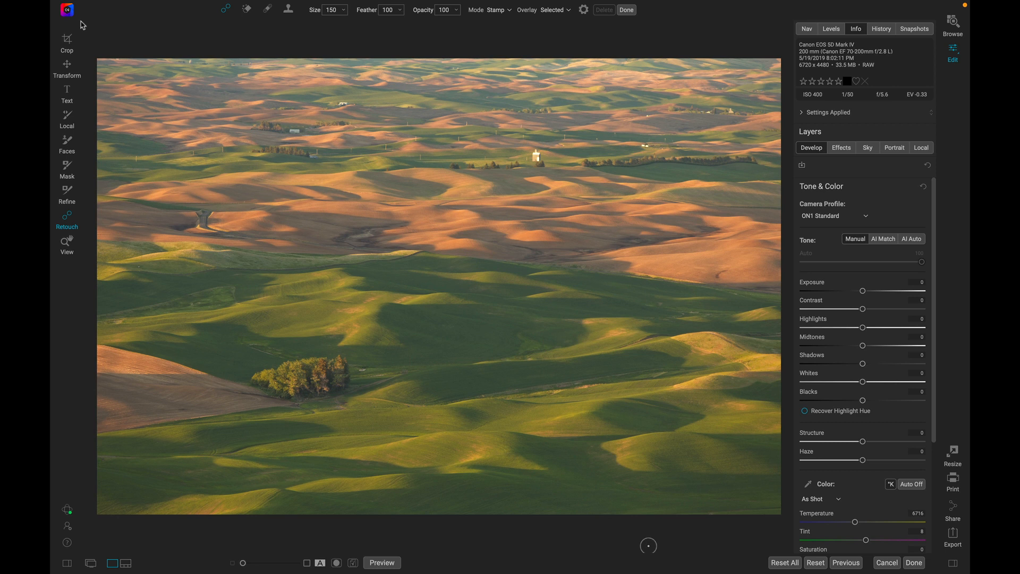
mouse_move(685, 202)
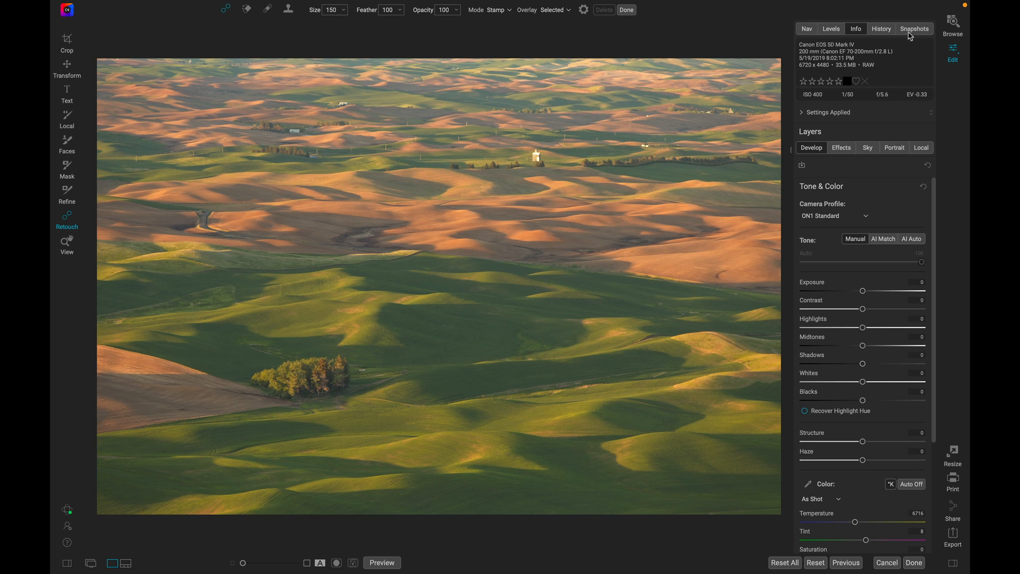
Show the Snapshots list for the Palouse hills photo, currently holding only the original
click(914, 29)
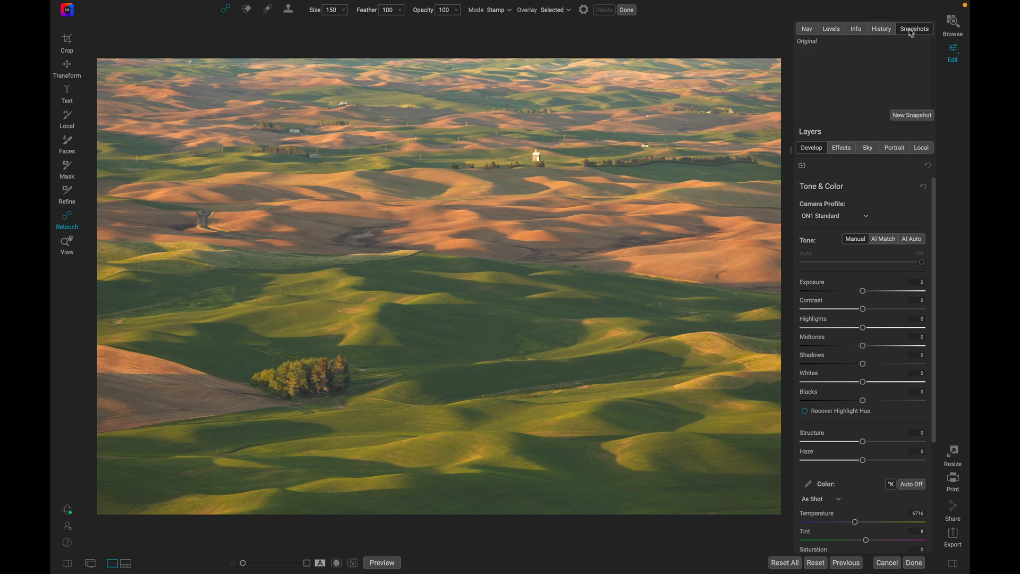
mouse_move(825, 51)
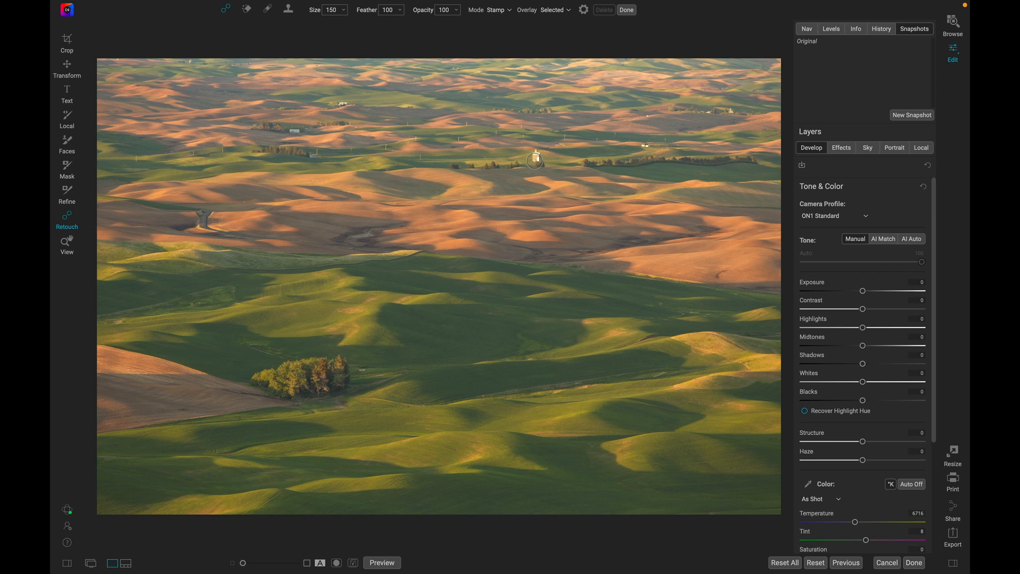
mouse_move(234, 202)
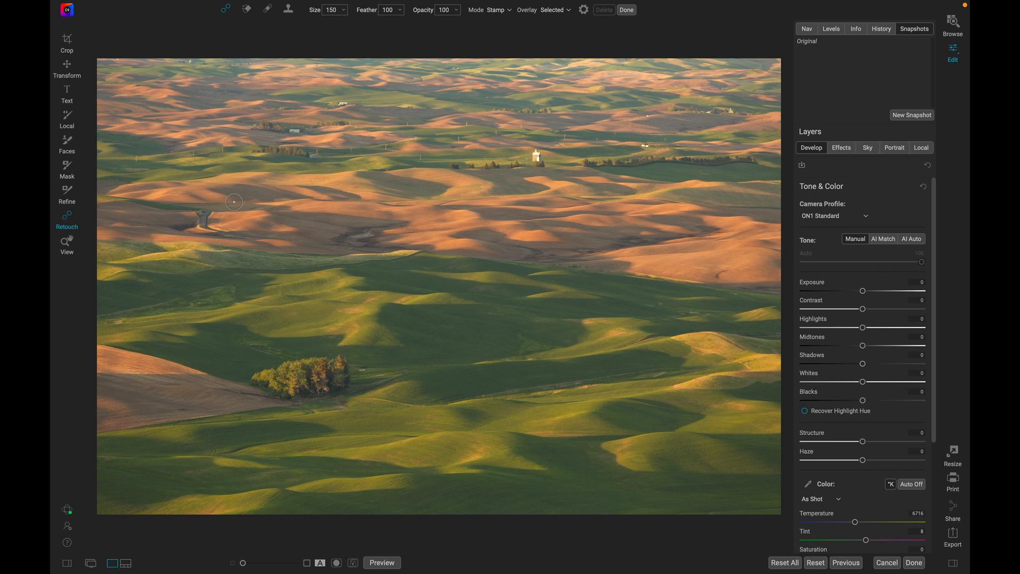
mouse_move(718, 276)
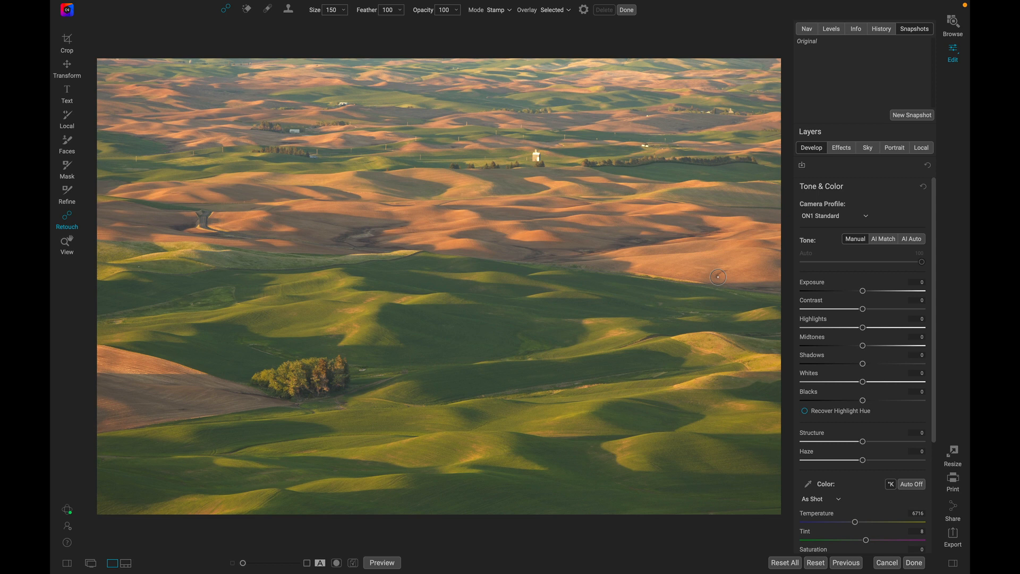
Heal a spot in the right-hand fields and another beside the tree cluster, nudging its source
click(719, 276)
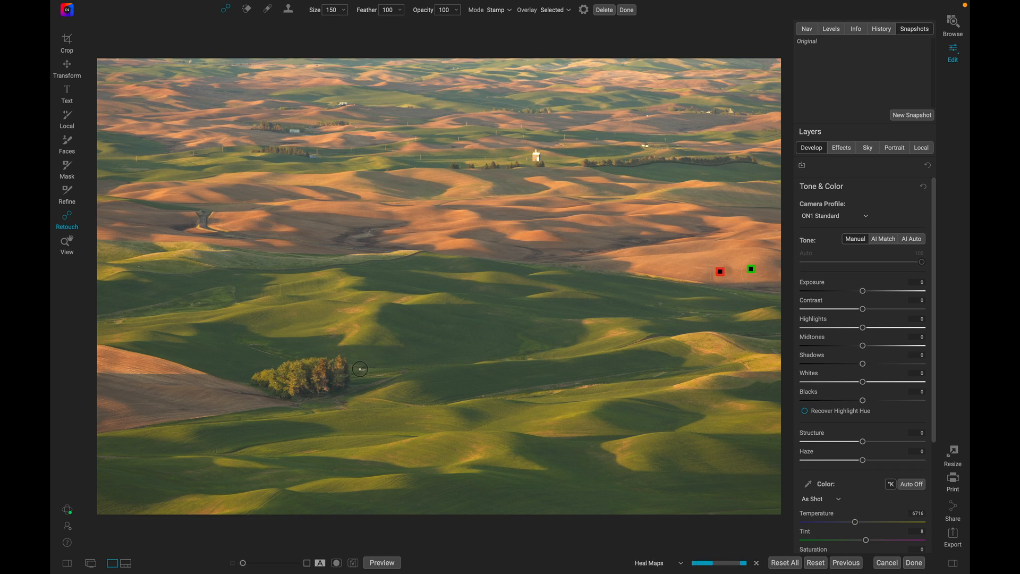
click(365, 369)
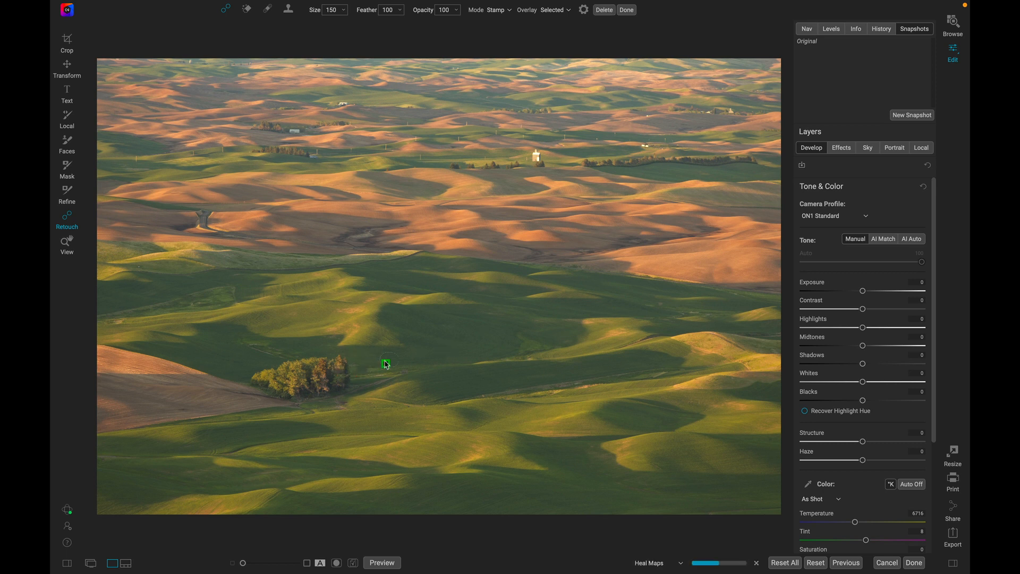
click(358, 372)
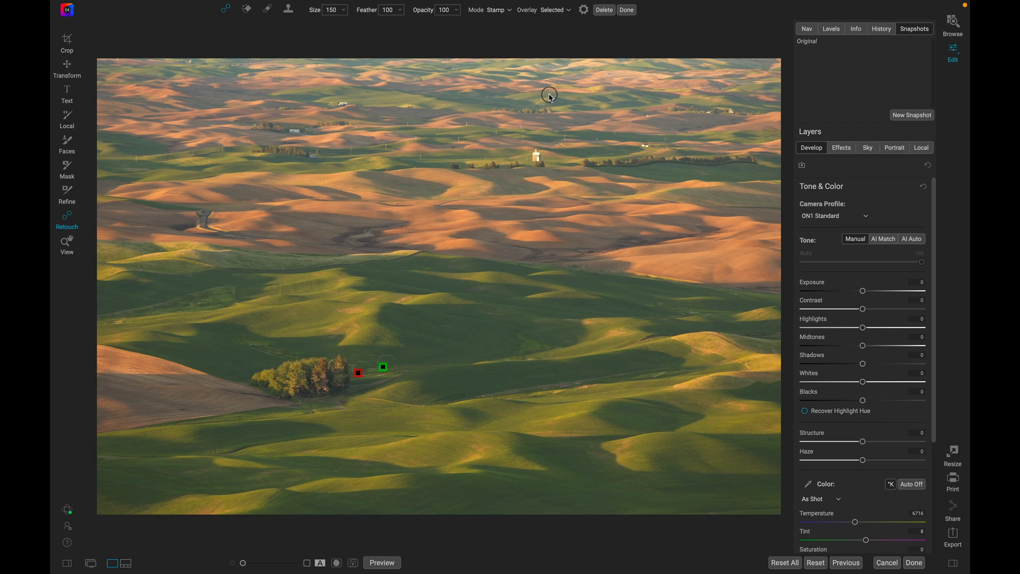
Save the healed state as a new snapshot named Retouching
click(912, 115)
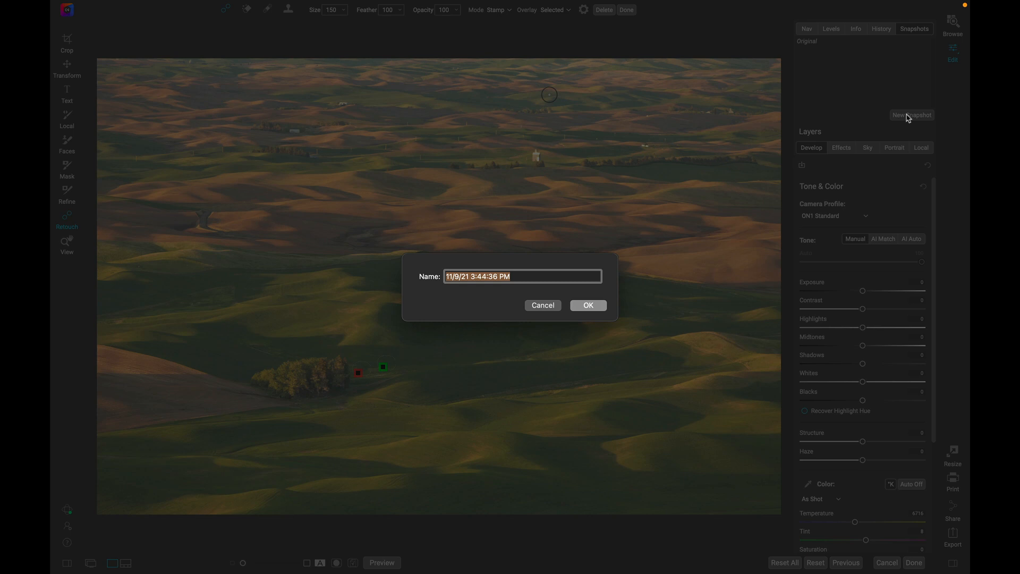
text(Retet)
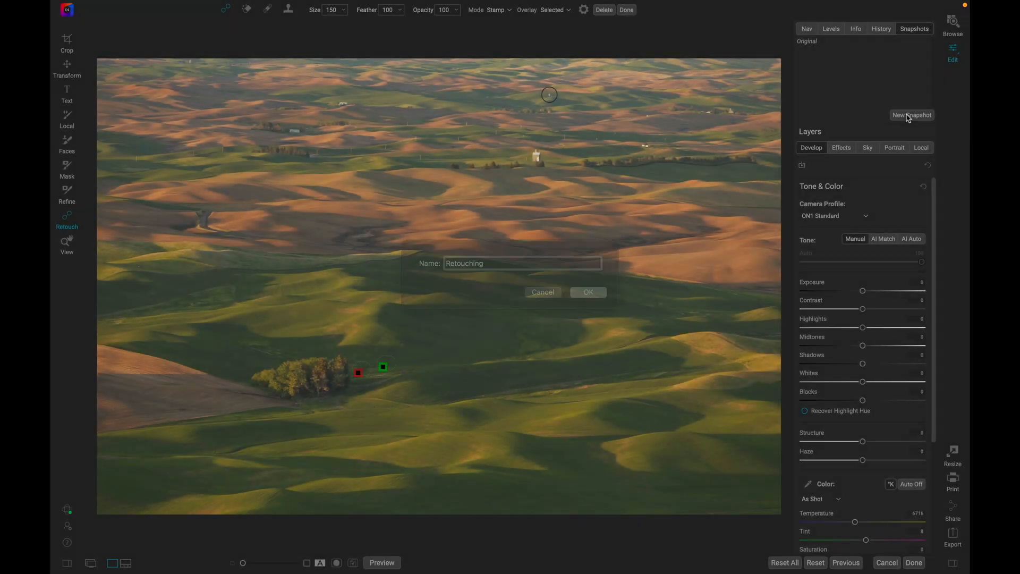
click(586, 291)
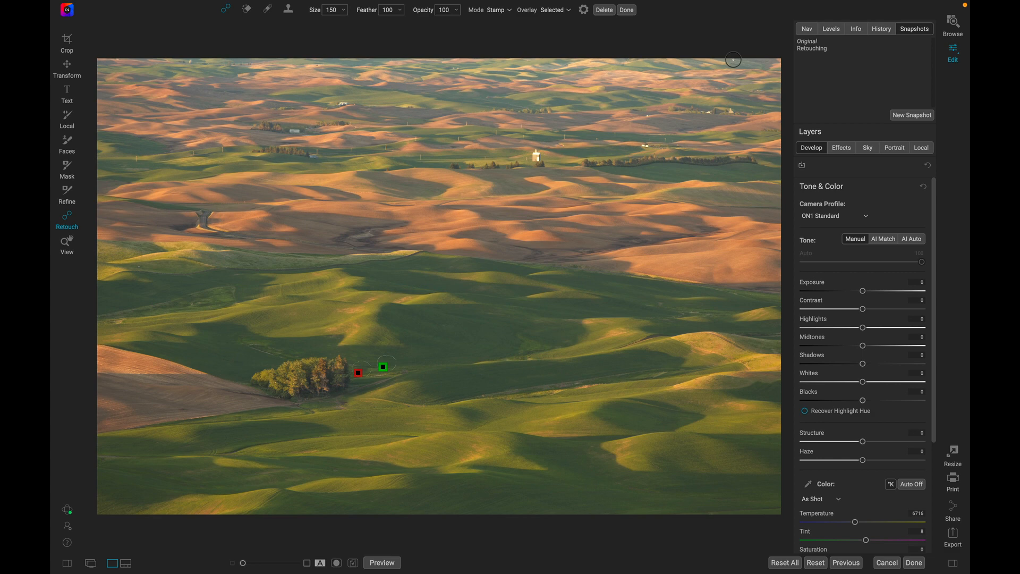
Crop the landscape to the 16x9 ratio and apply the crop
click(66, 41)
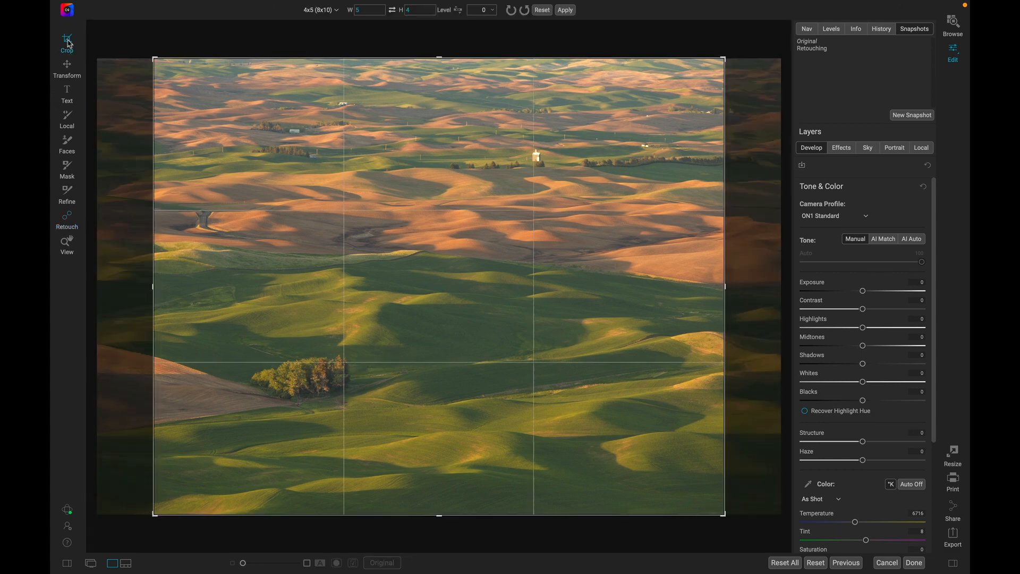
click(319, 10)
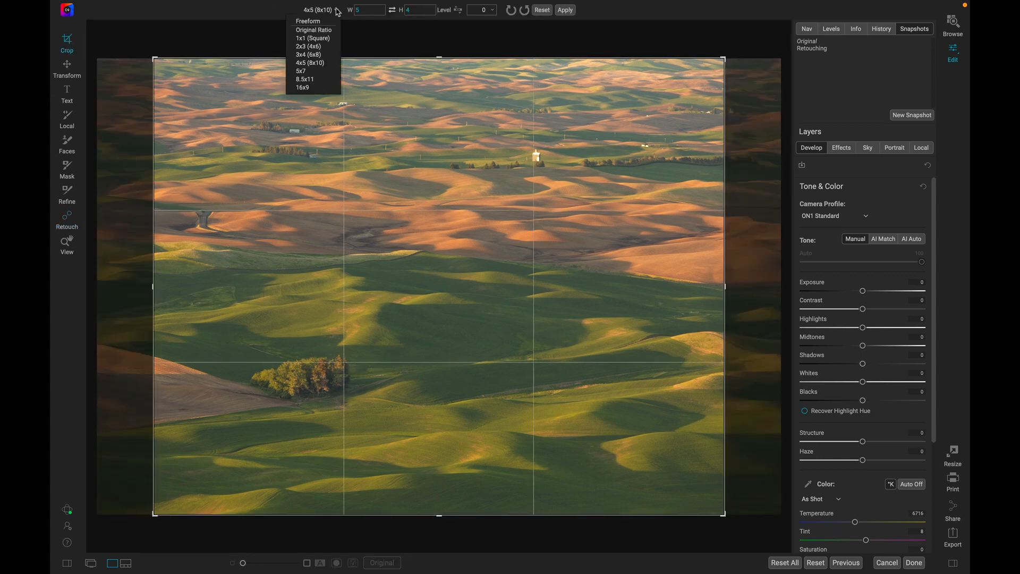
click(303, 87)
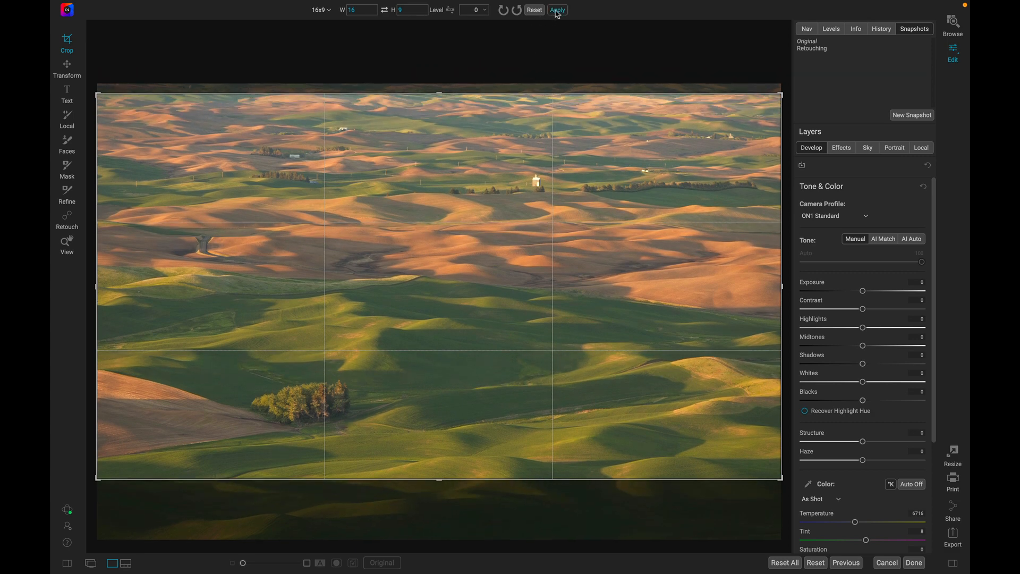
click(555, 9)
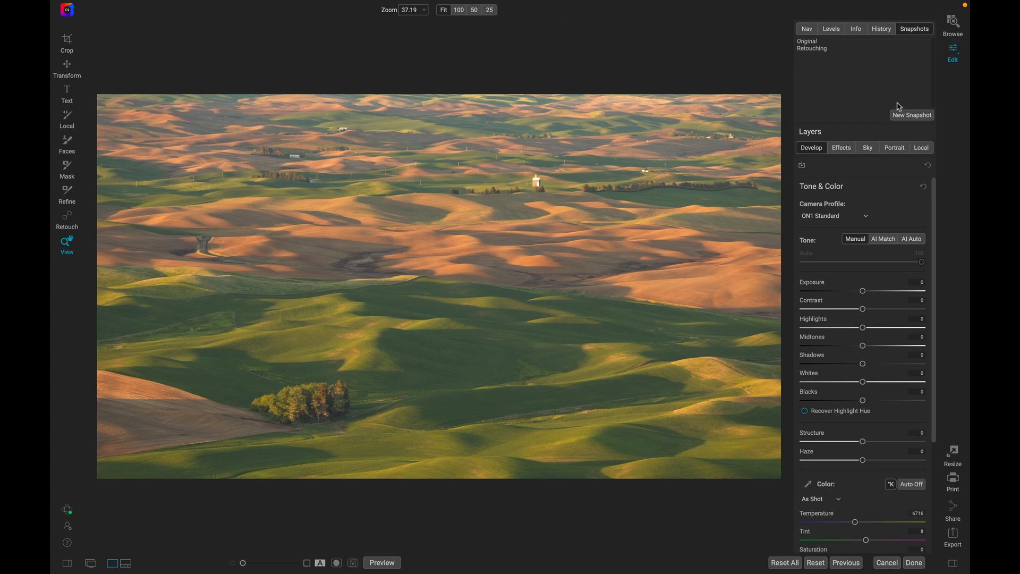
Save the cropped state as a new snapshot named Crop
click(912, 115)
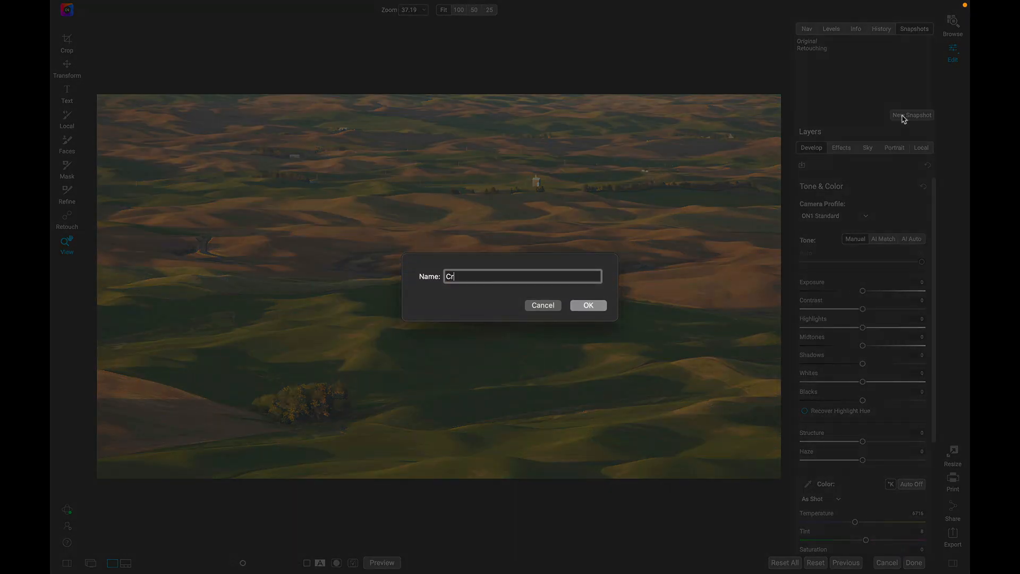
click(587, 305)
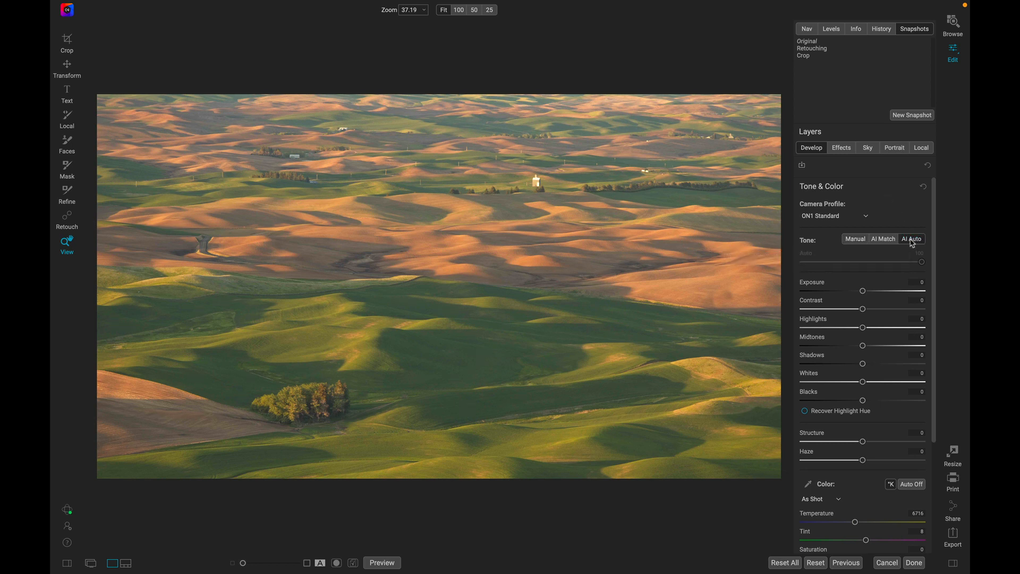
Apply AI Auto tone with highlights pulled to -34 and save it as the Tone snapshot
click(911, 239)
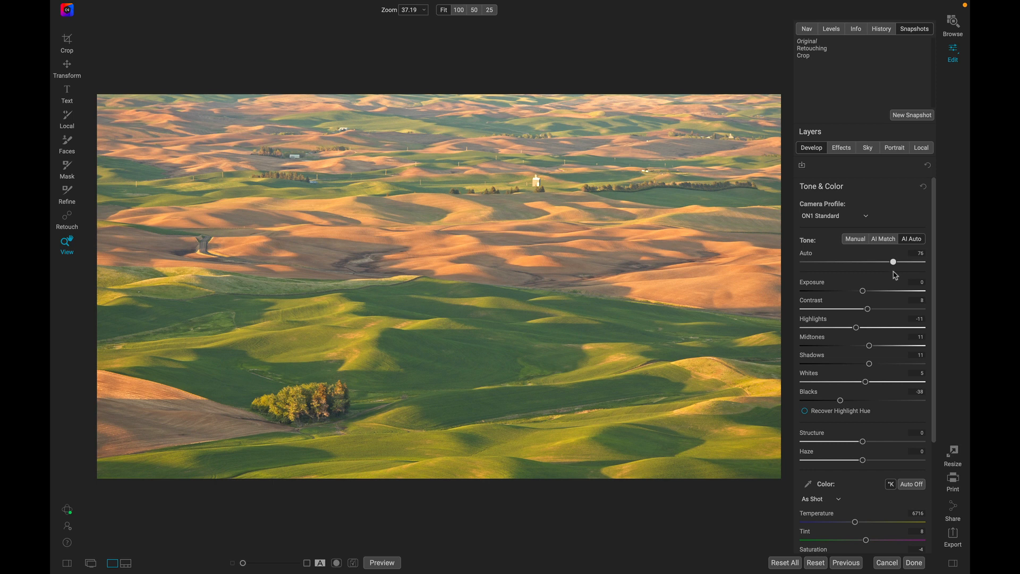
mouse_move(859, 328)
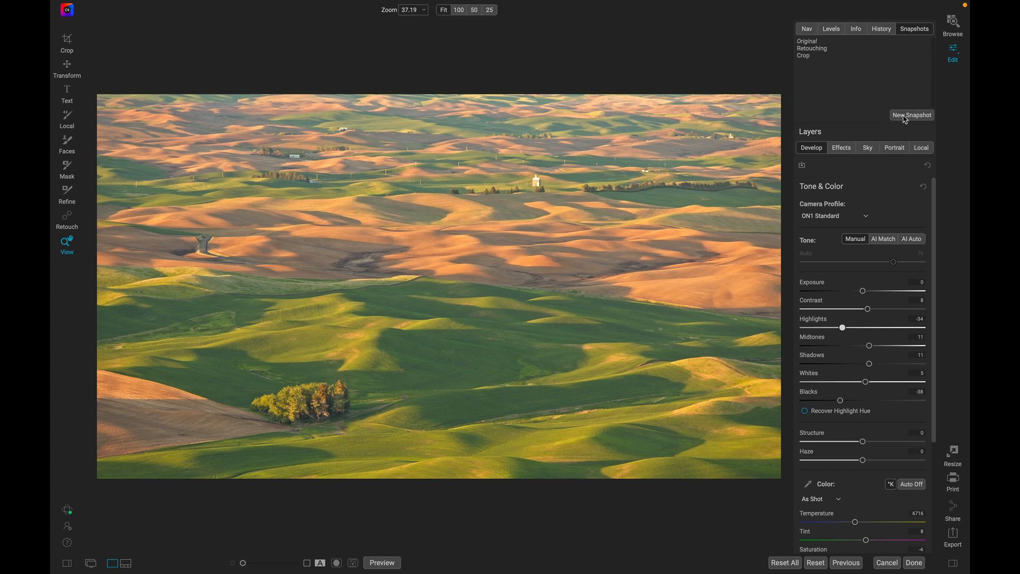
click(912, 114)
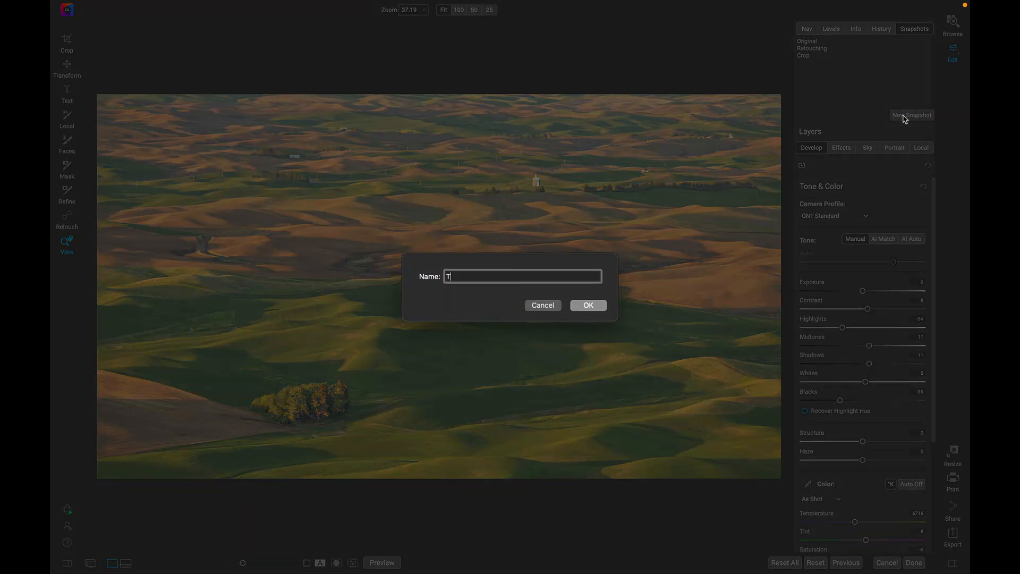
click(586, 305)
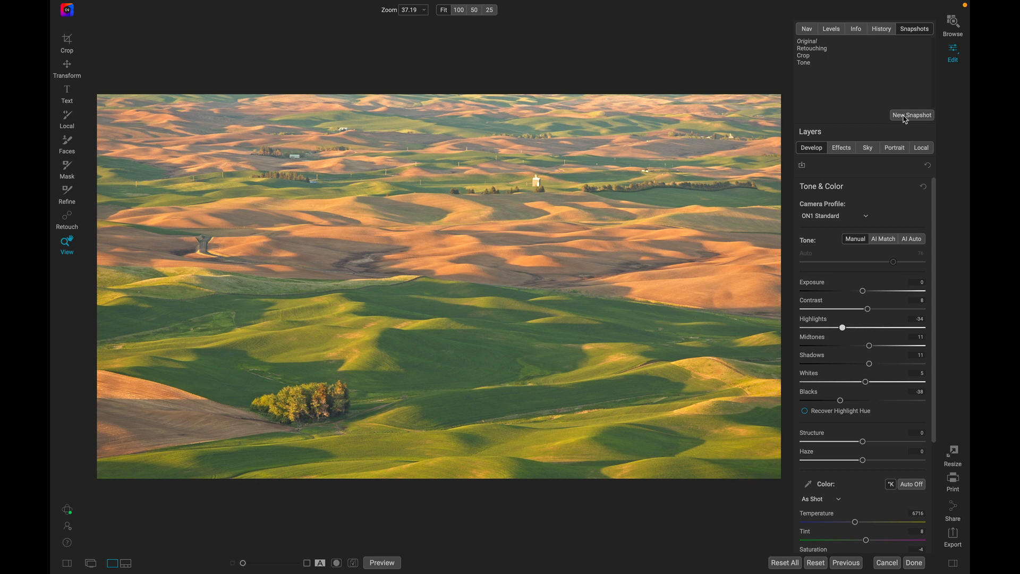
mouse_move(891, 98)
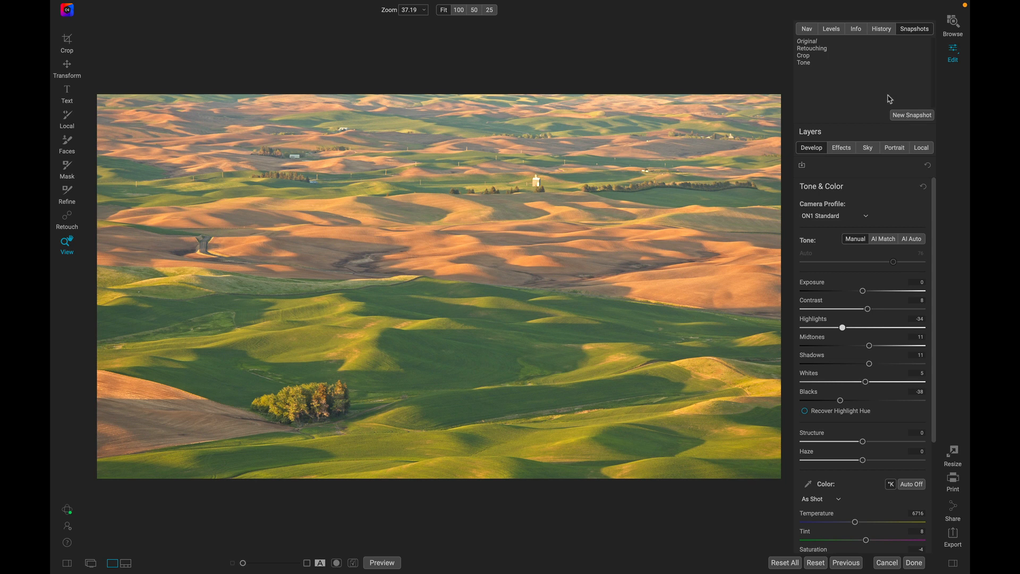
mouse_move(811, 63)
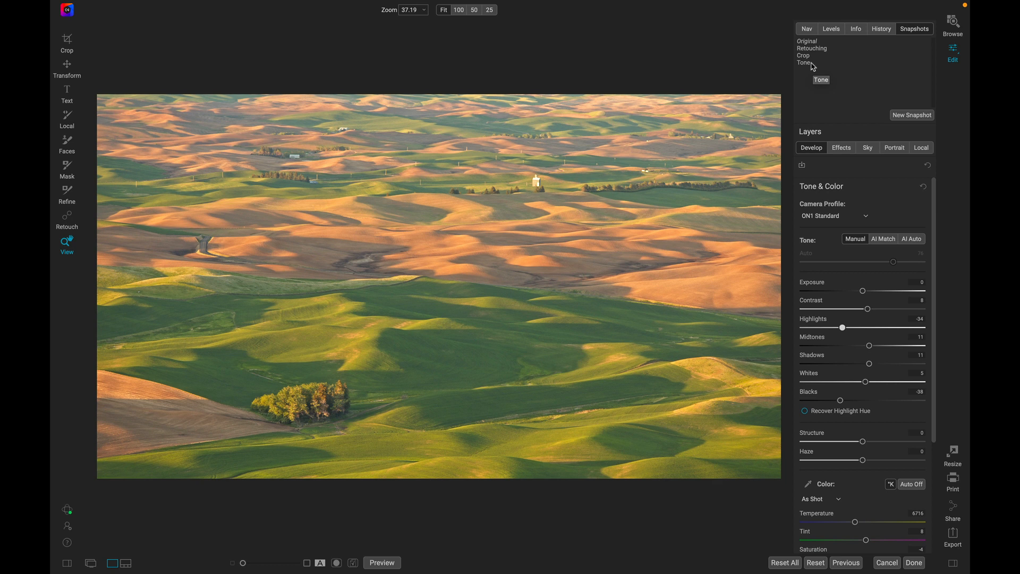
mouse_move(818, 60)
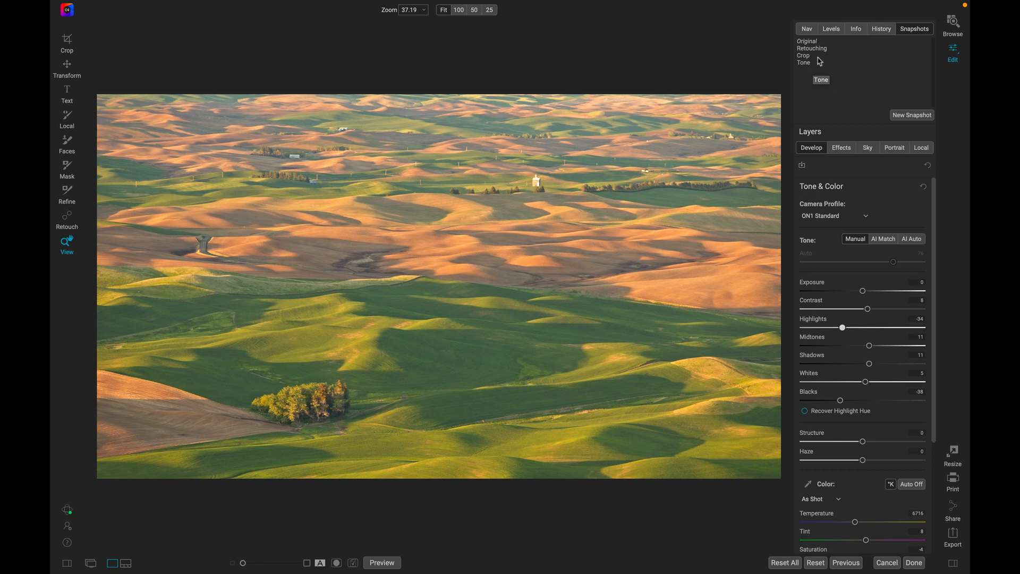
mouse_move(817, 65)
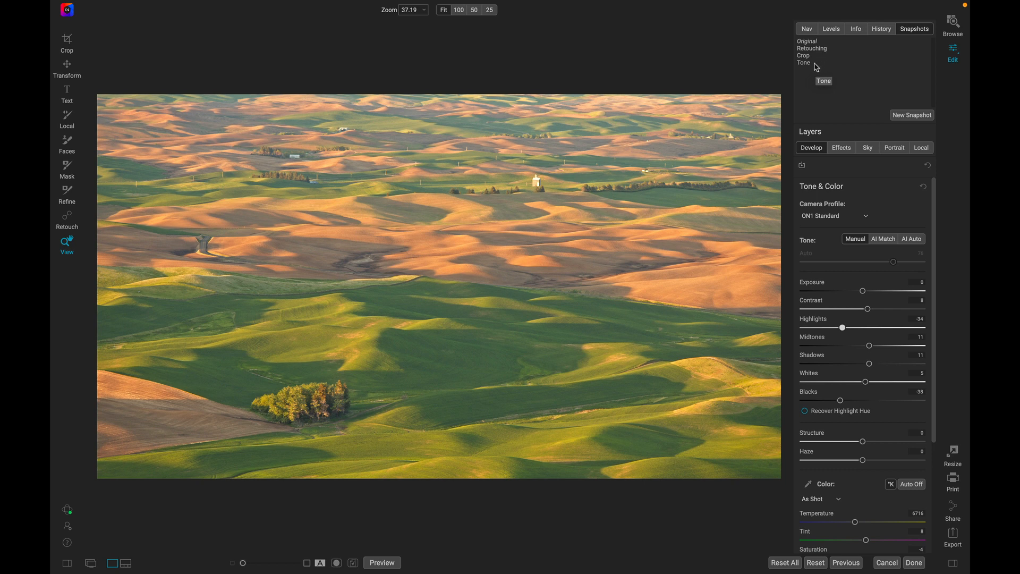
mouse_move(821, 56)
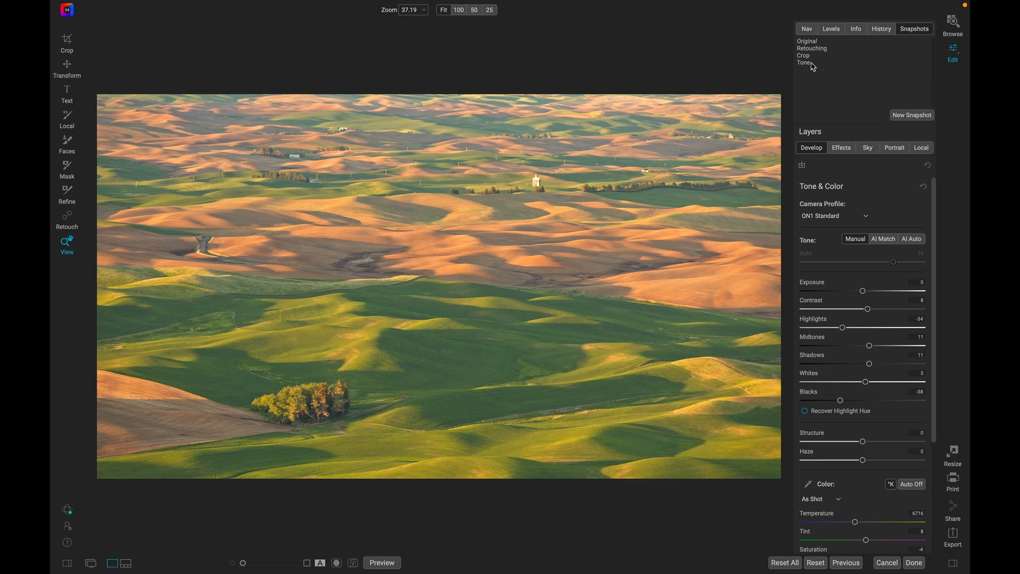
Add the Sunshine filter in Effects for a warm glow and save it as Rich Warm Glow
click(842, 147)
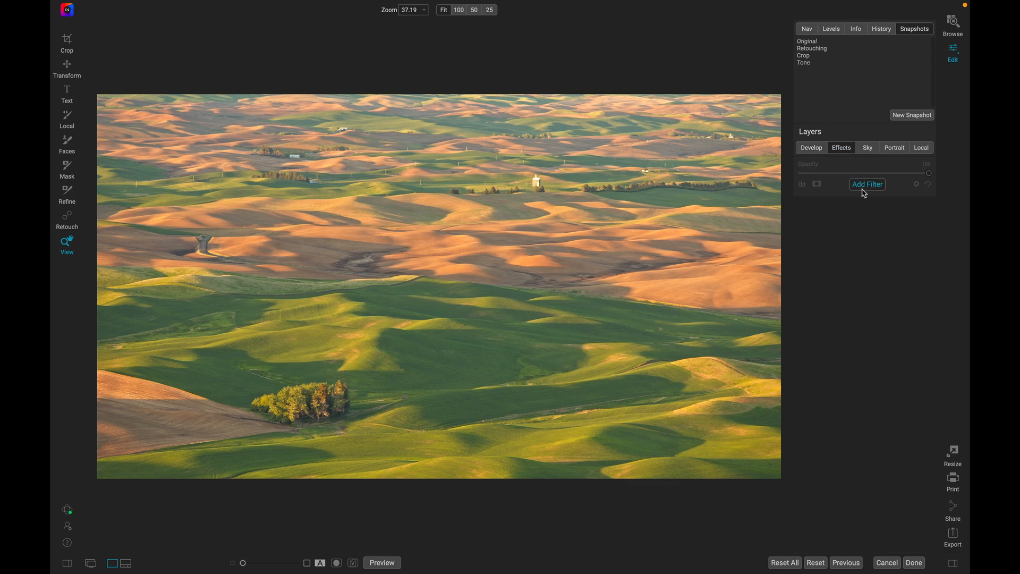
click(867, 184)
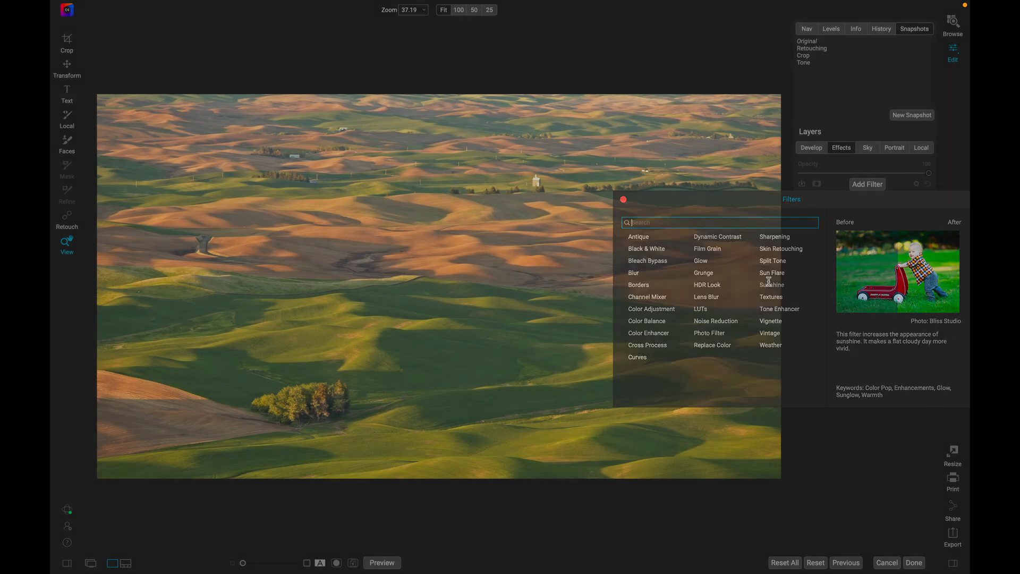
click(773, 284)
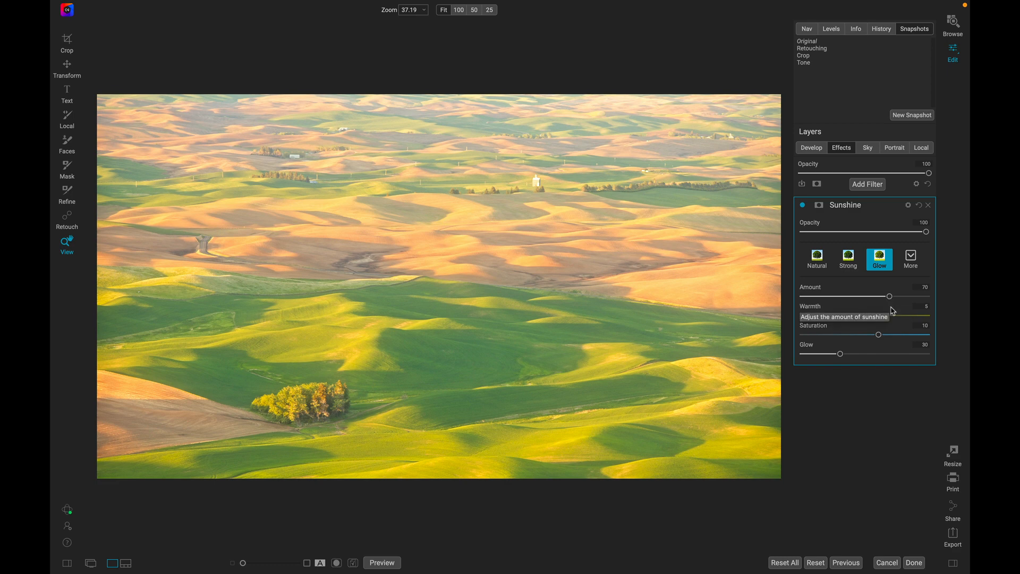
mouse_move(842, 356)
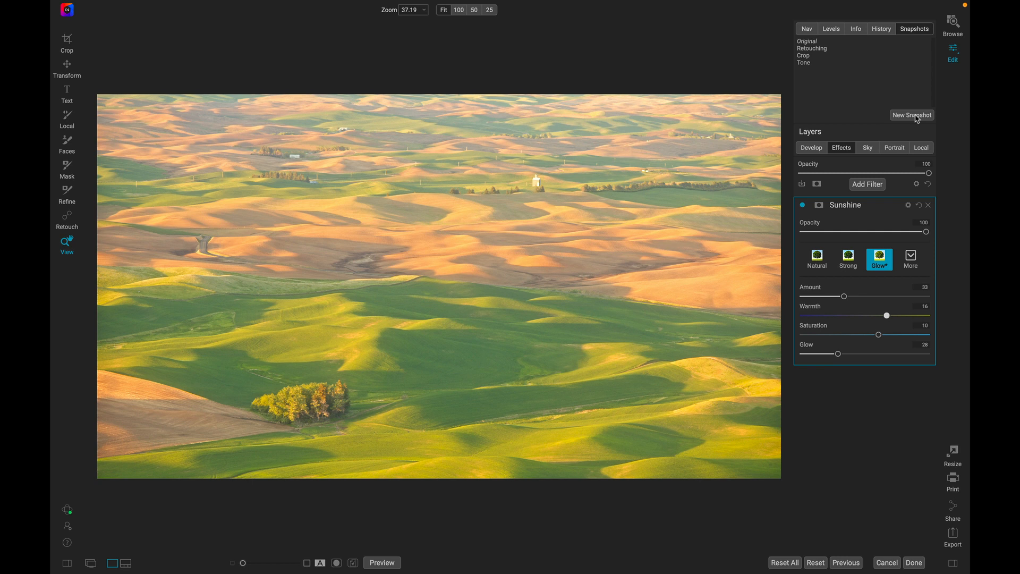
click(912, 115)
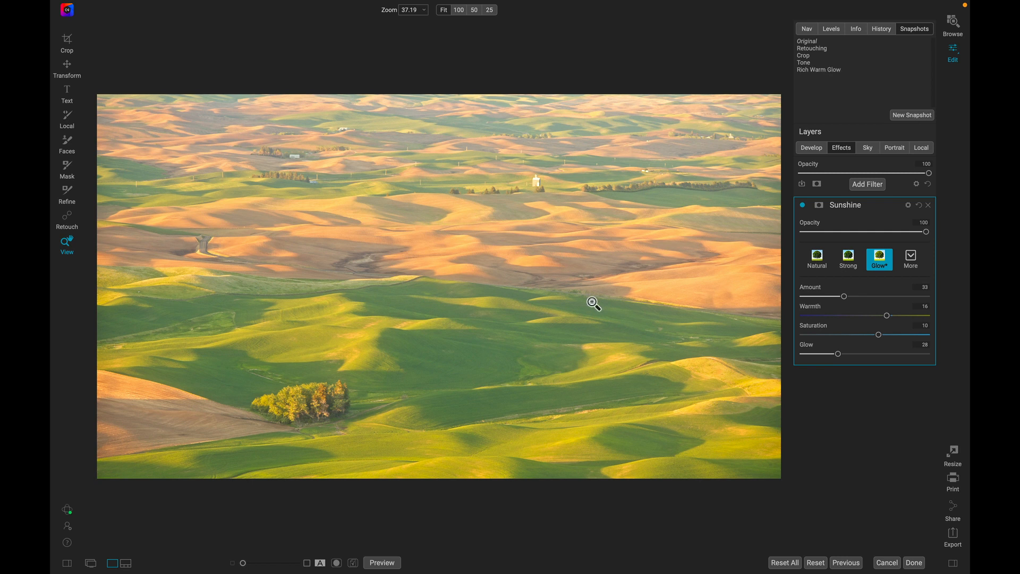
mouse_move(773, 280)
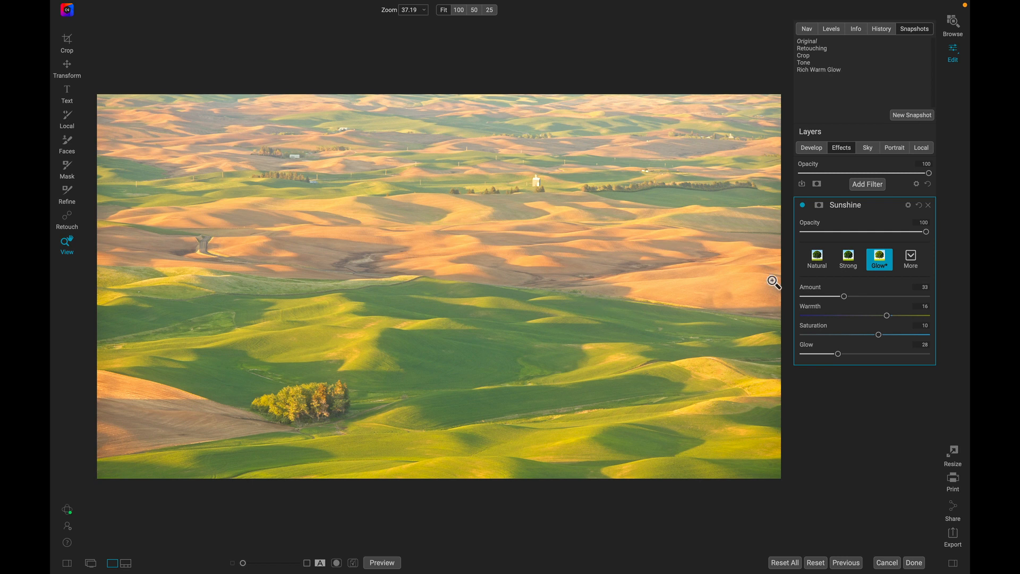
Replace the Sunshine filter with Black & White and save the look as the BW snapshot
click(929, 205)
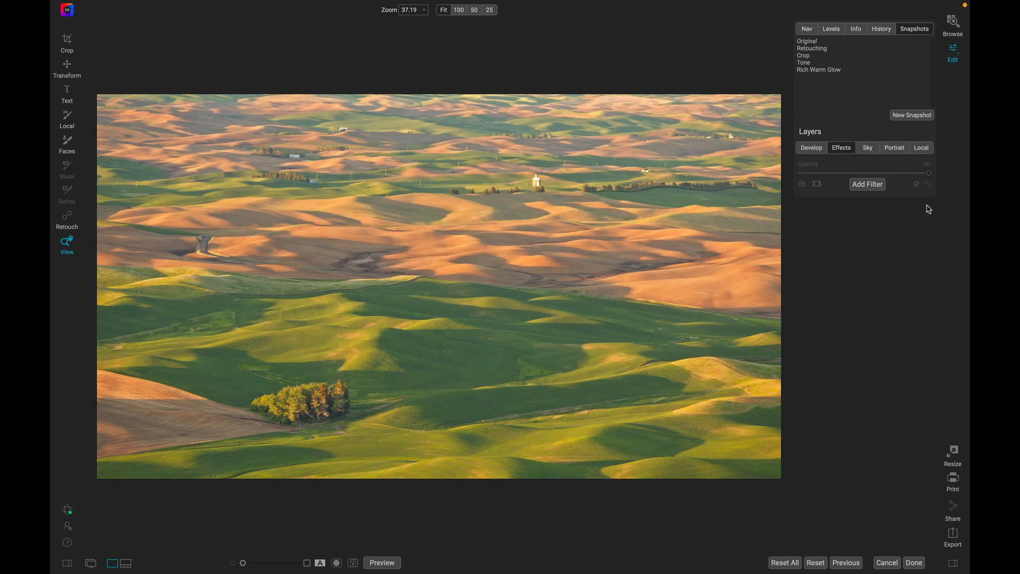
click(867, 184)
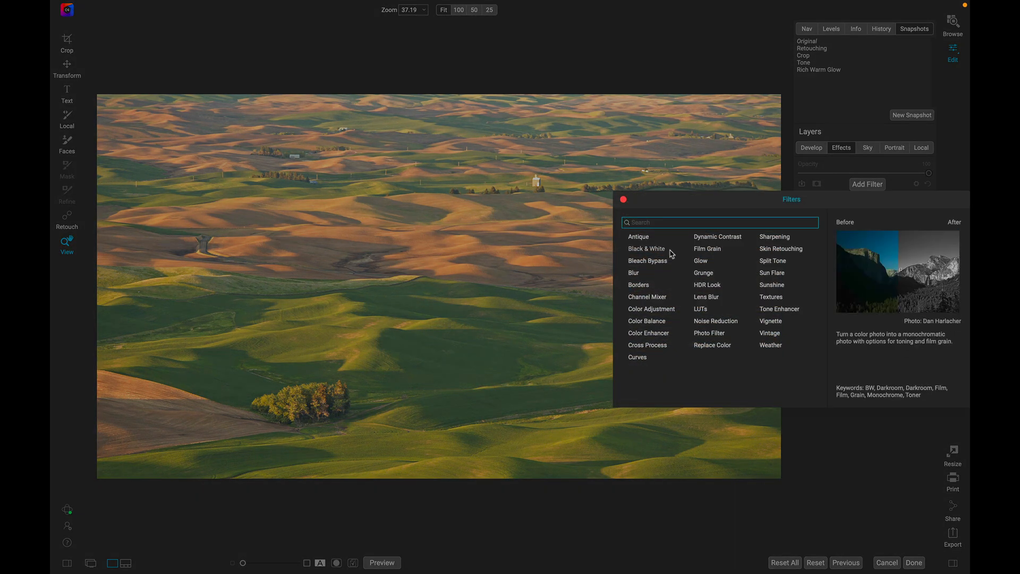
click(646, 248)
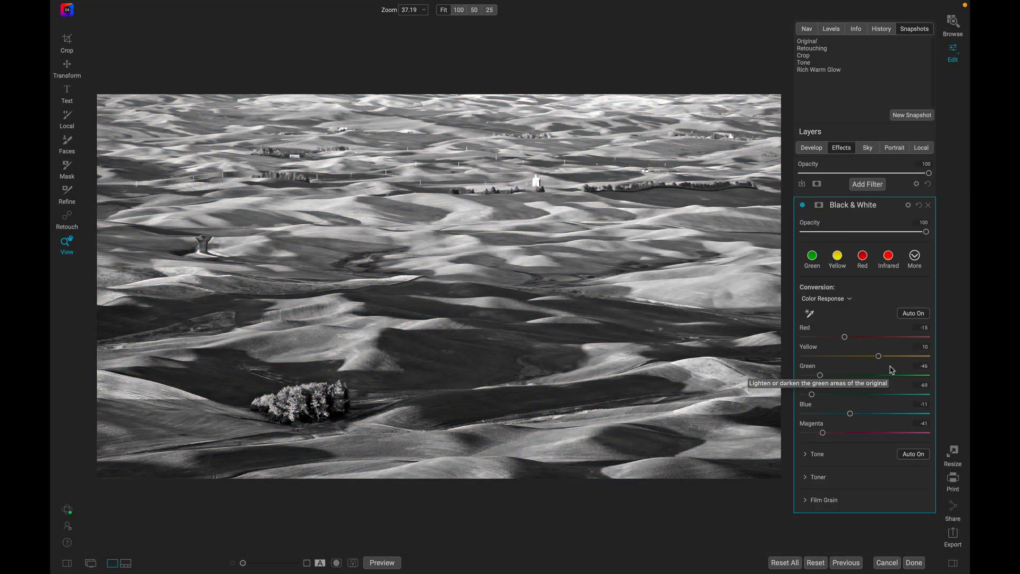
click(912, 115)
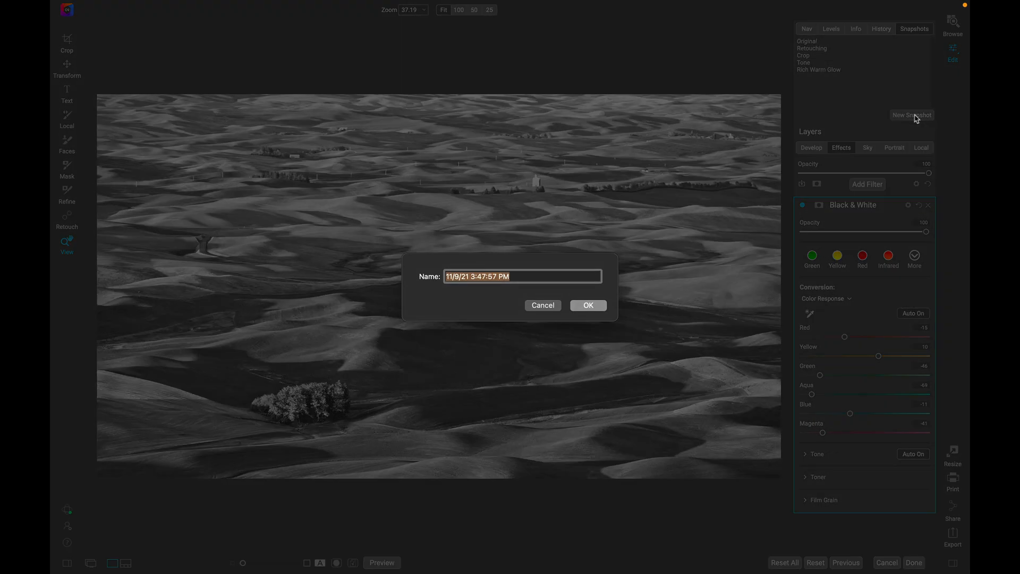
click(587, 305)
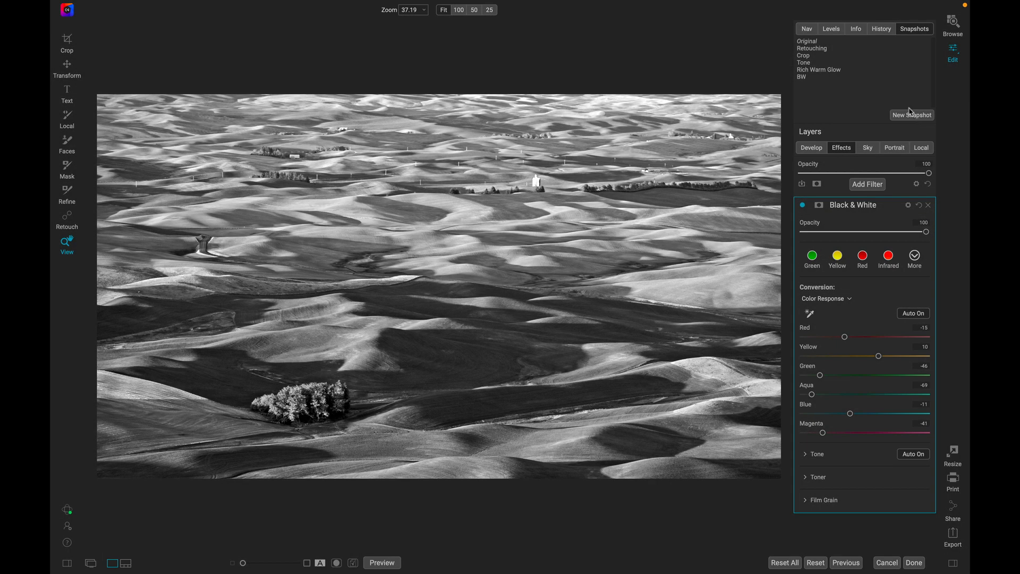
mouse_move(835, 73)
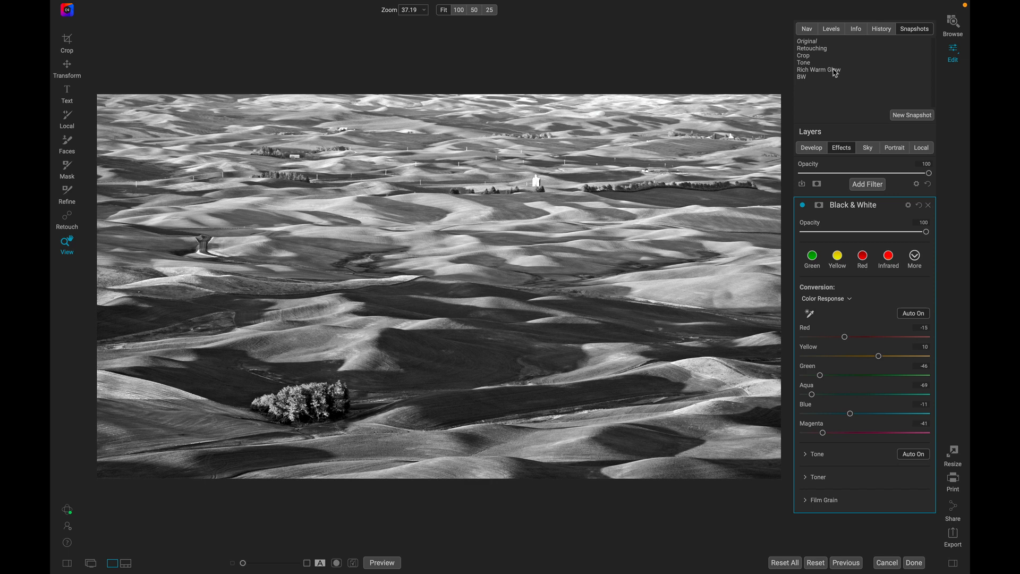
Compare the Rich Warm Glow and BW snapshots, ending on the BW look
click(819, 70)
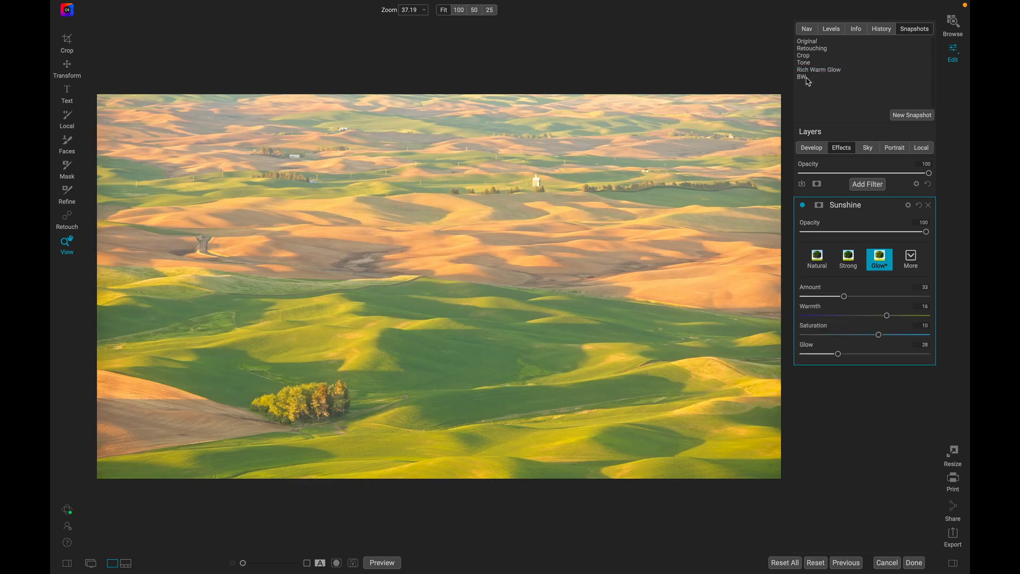
click(801, 77)
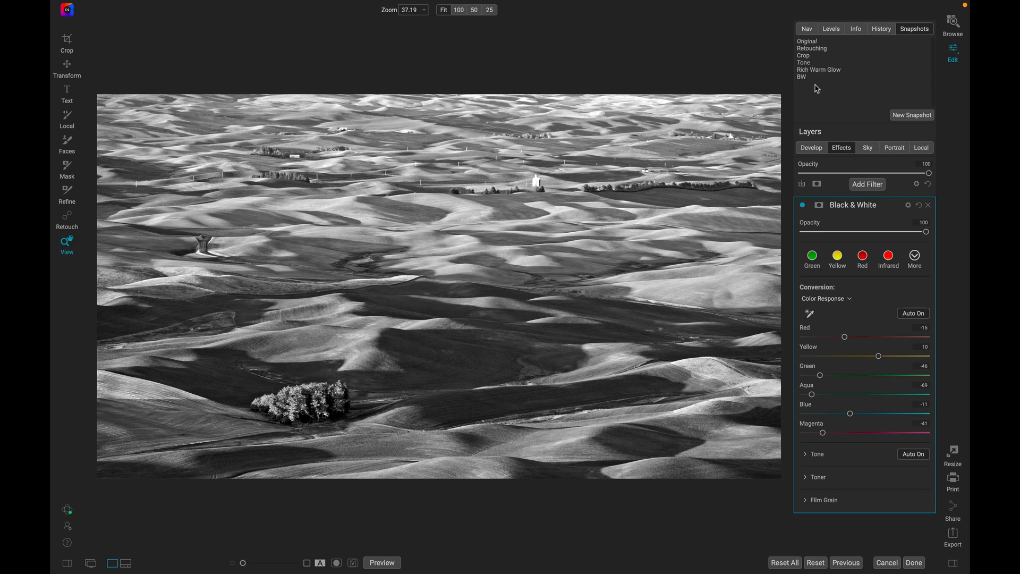
mouse_move(949, 47)
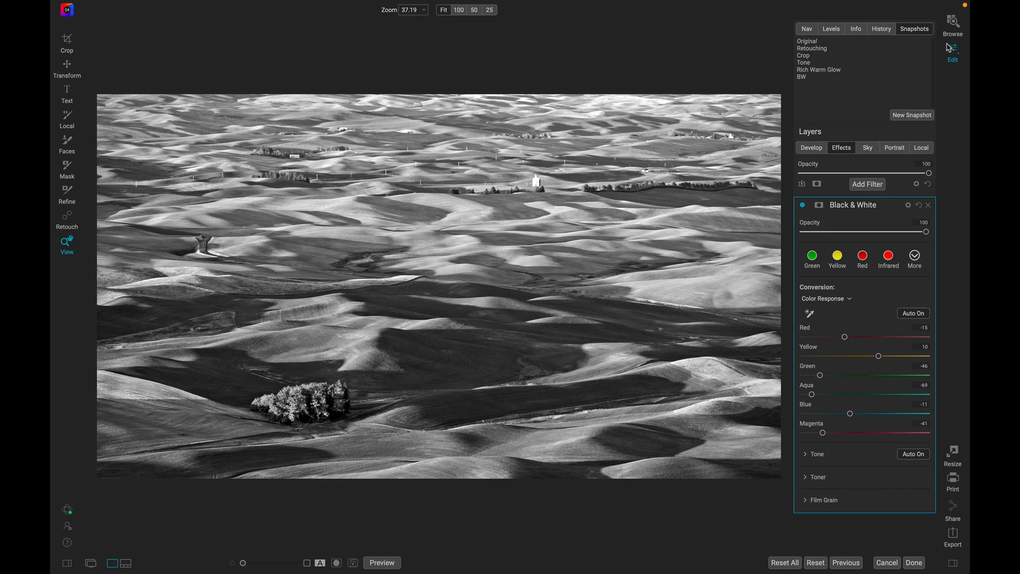
From Browse, Reset All settings to return the photo to its unedited colour original
click(952, 25)
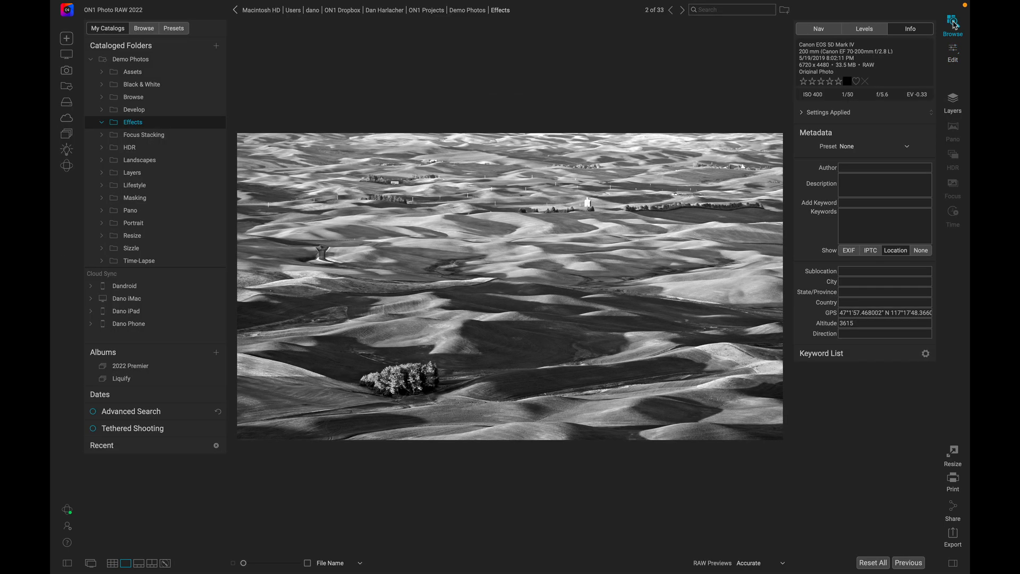
mouse_move(879, 533)
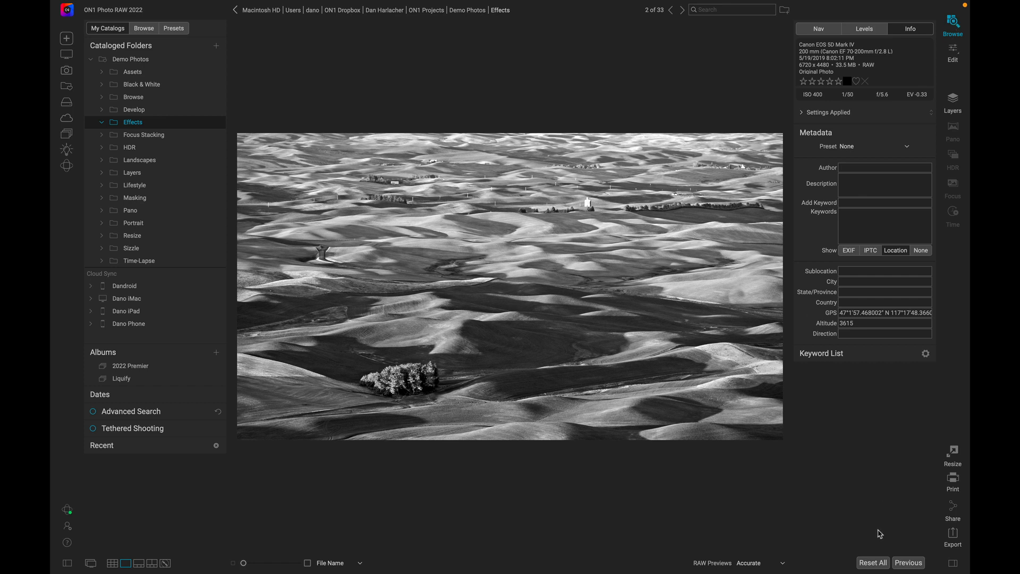
click(873, 562)
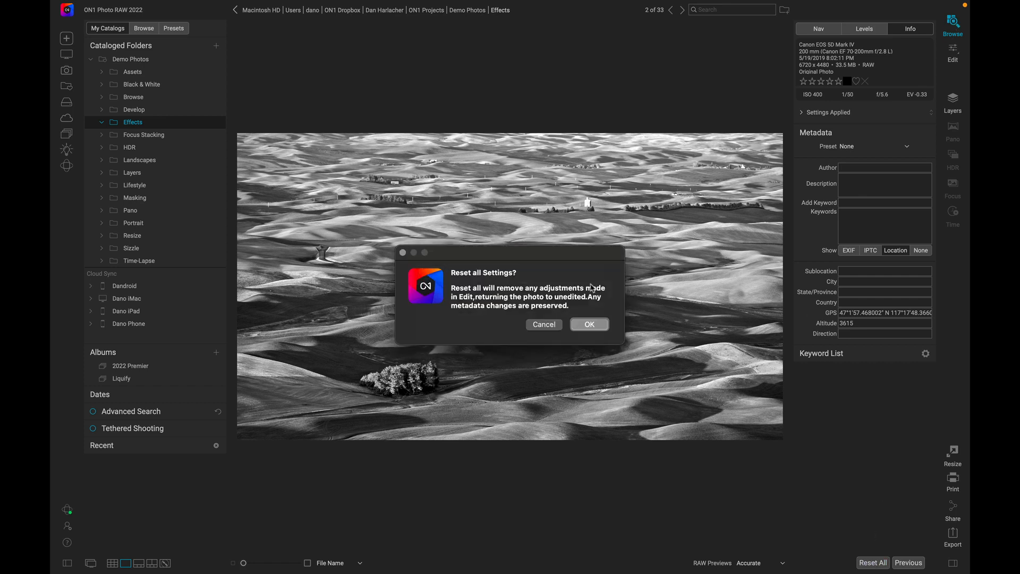
click(588, 324)
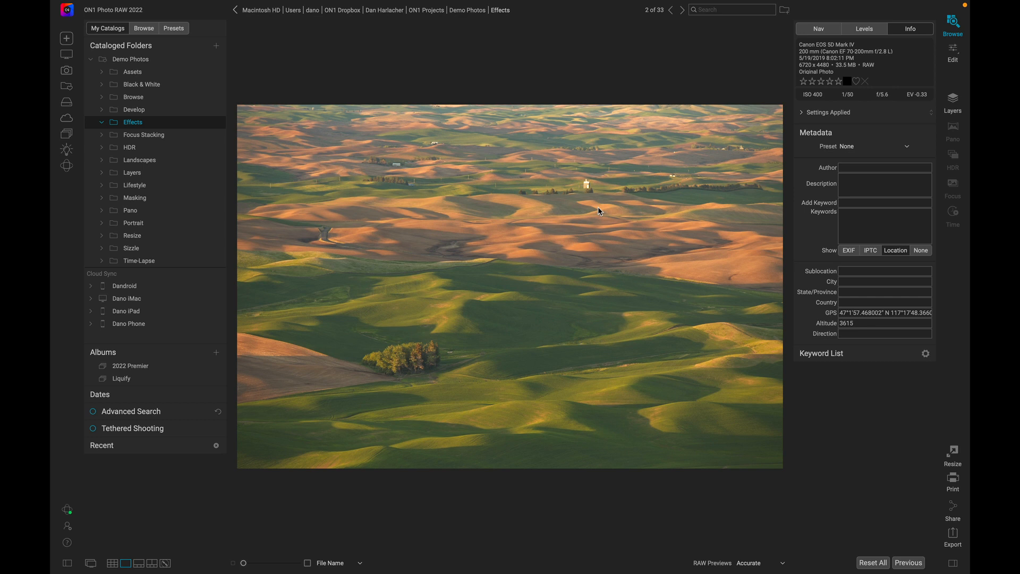
mouse_move(873, 113)
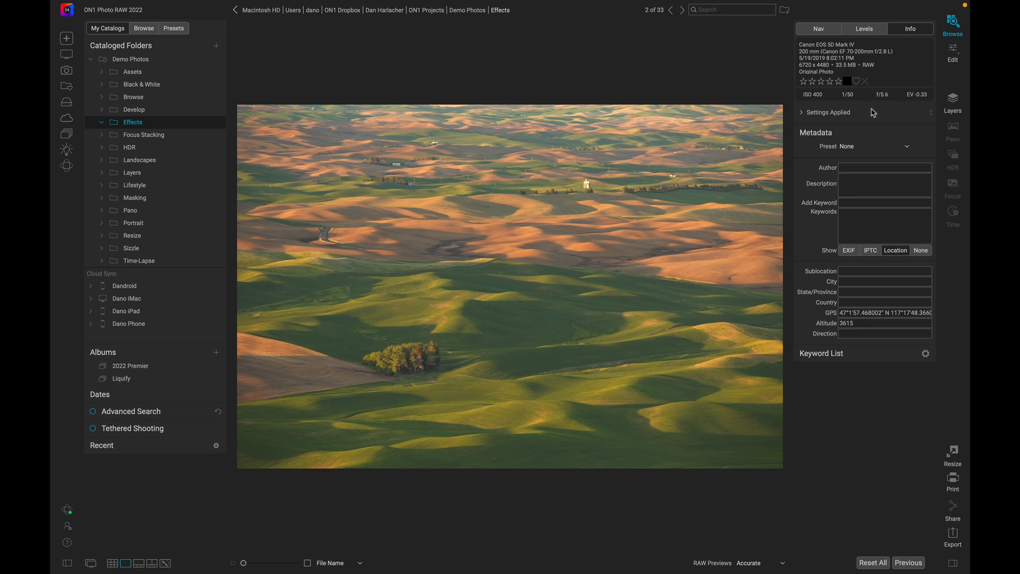
mouse_move(951, 52)
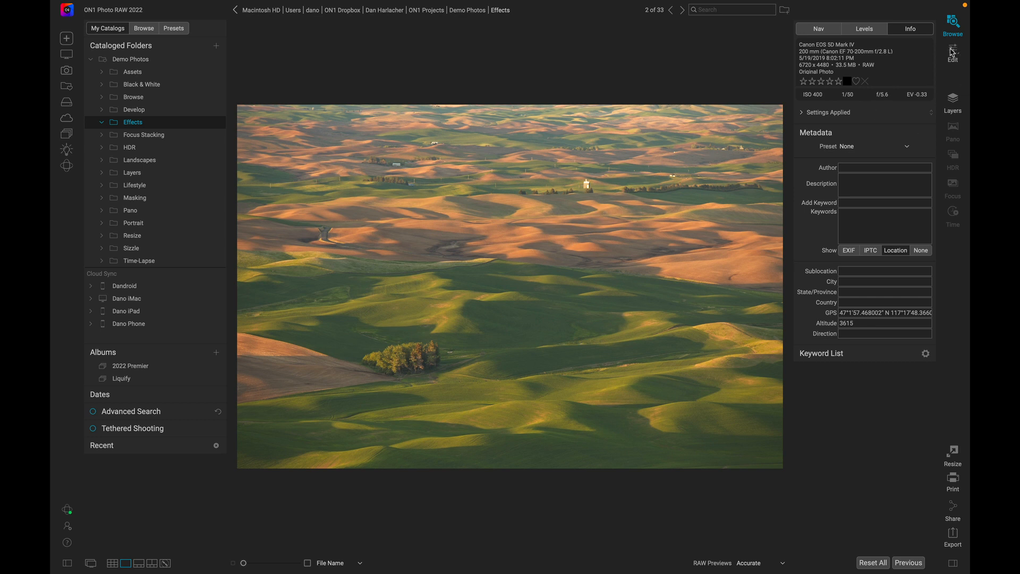
Return to Edit and reapply the surviving BW snapshot to restore the black-and-white look
click(952, 53)
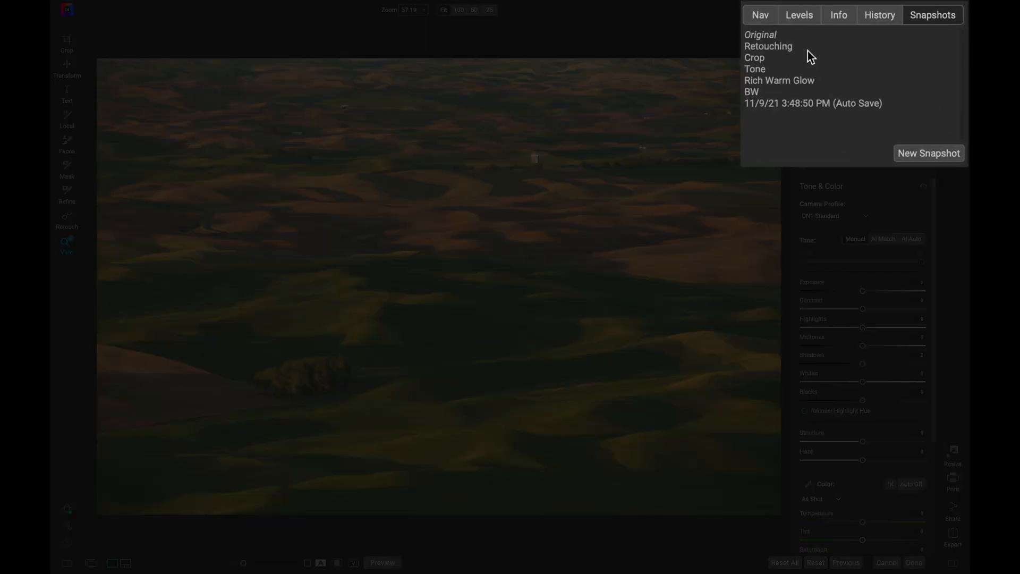
mouse_move(776, 89)
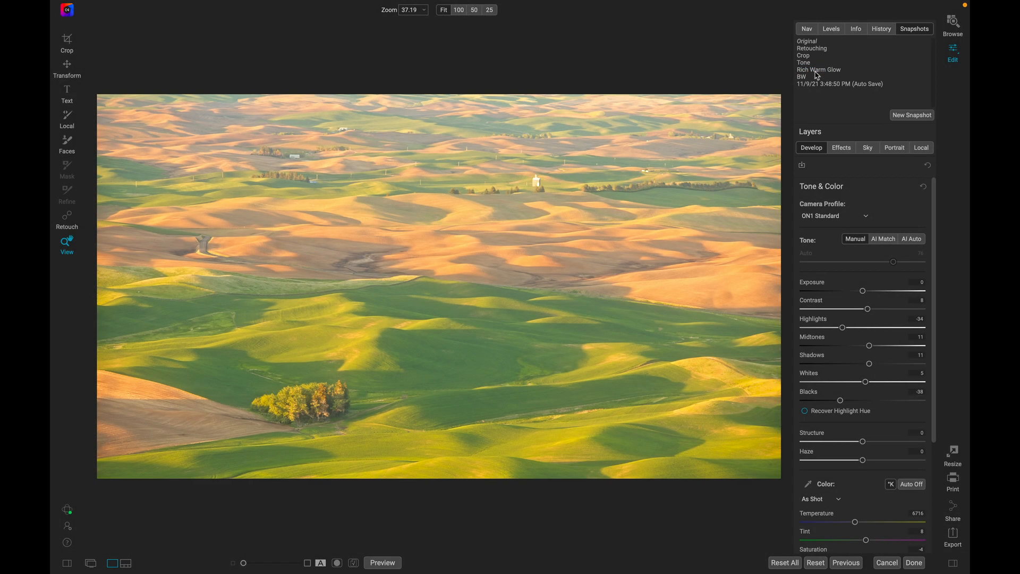
mouse_move(813, 80)
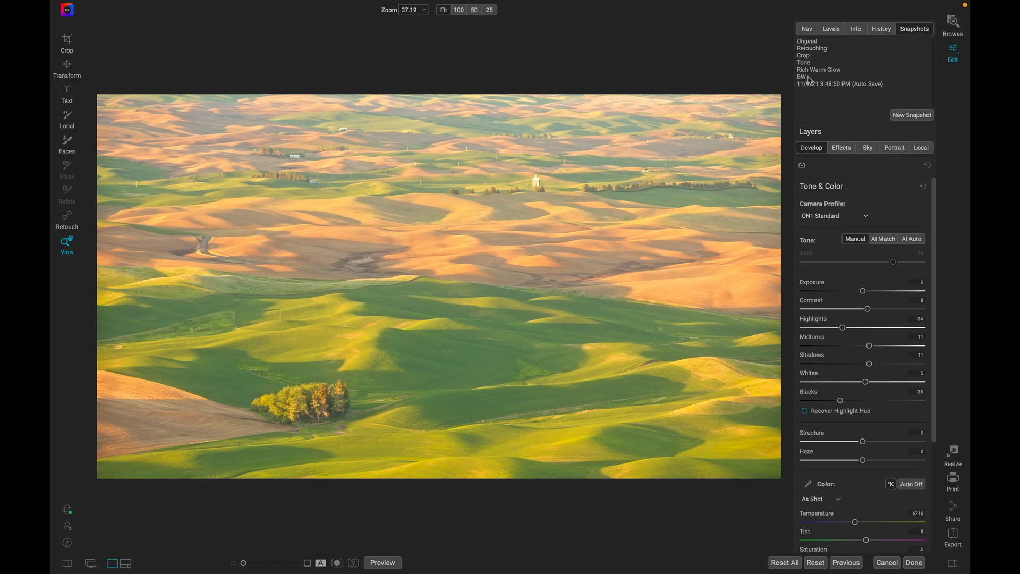
click(801, 76)
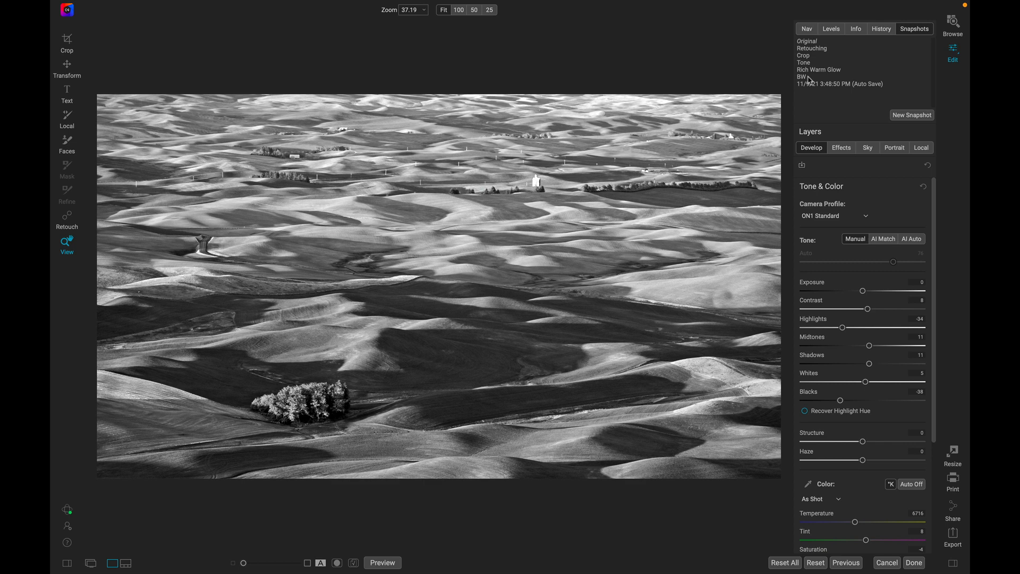
mouse_move(812, 83)
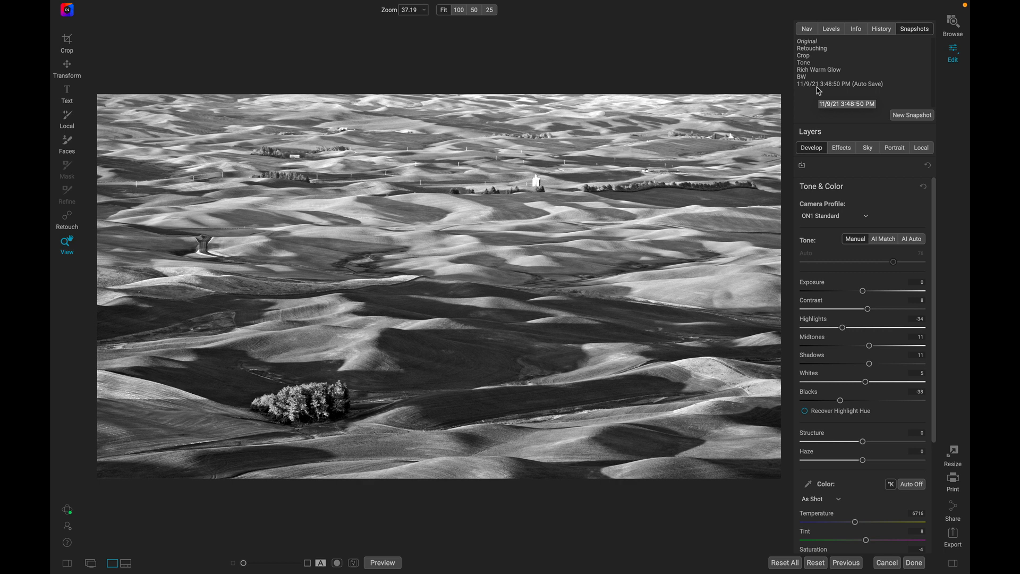
mouse_move(858, 89)
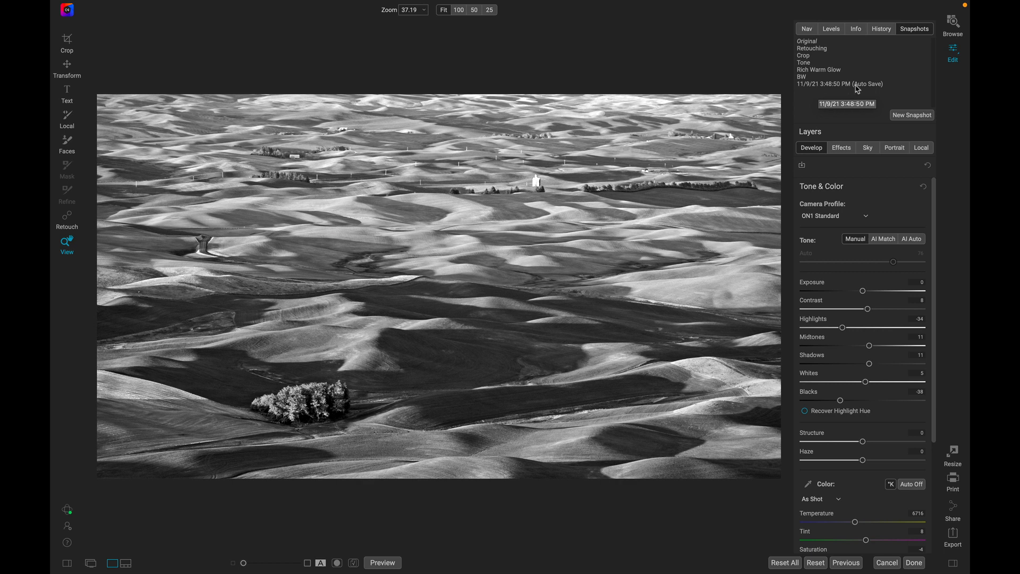